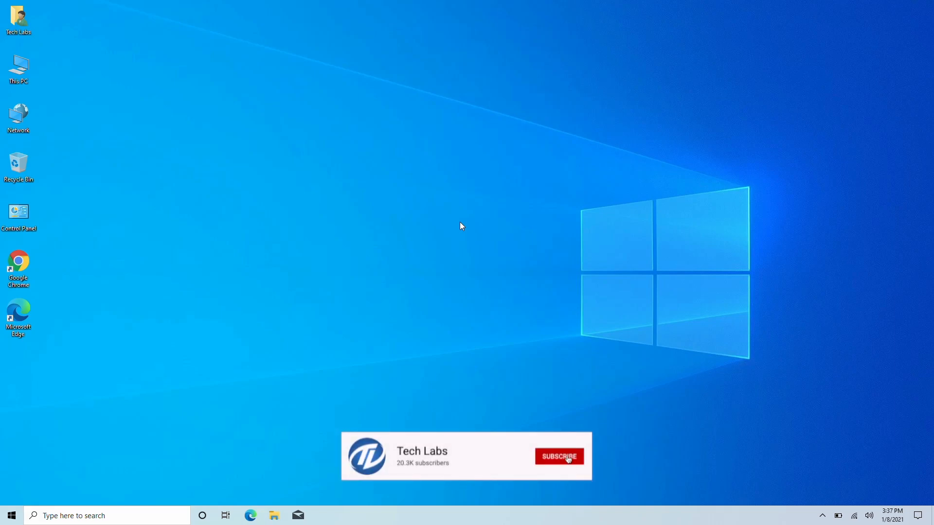
Launch Microsoft Edge and run a Bing search for 'windows 10 iso'
left_click(559, 456)
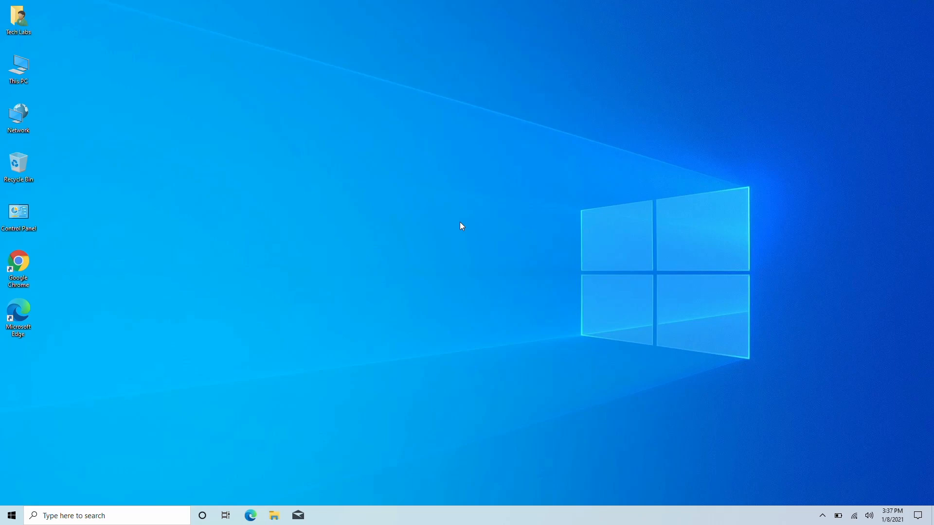
left_click(18, 315)
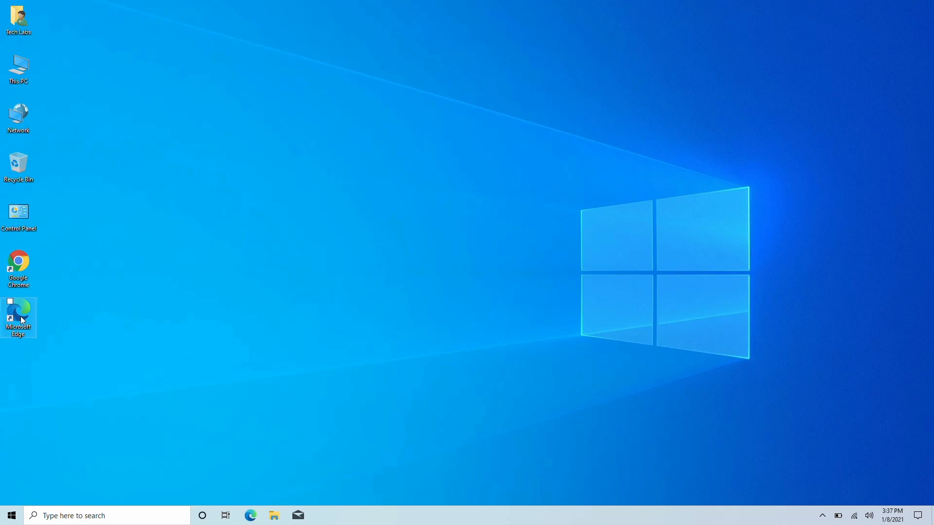
double_click(18, 310)
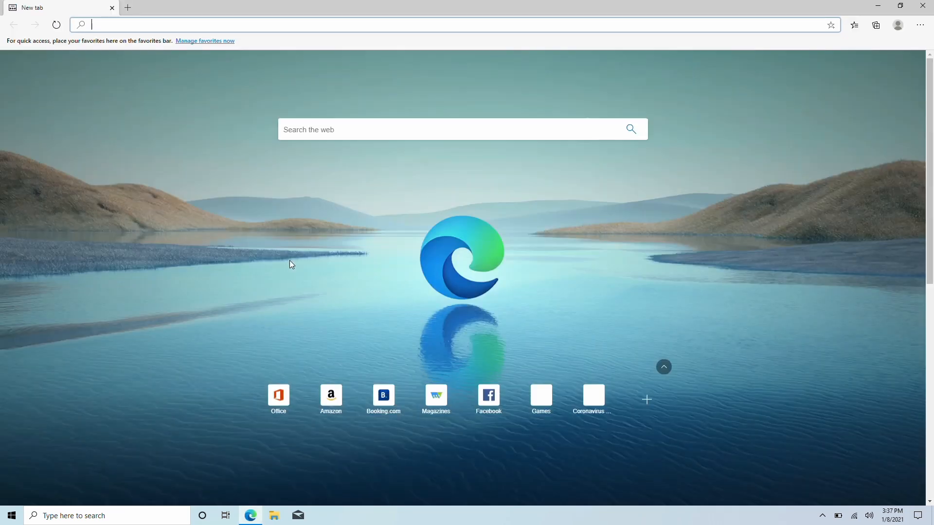
type("windows 10")
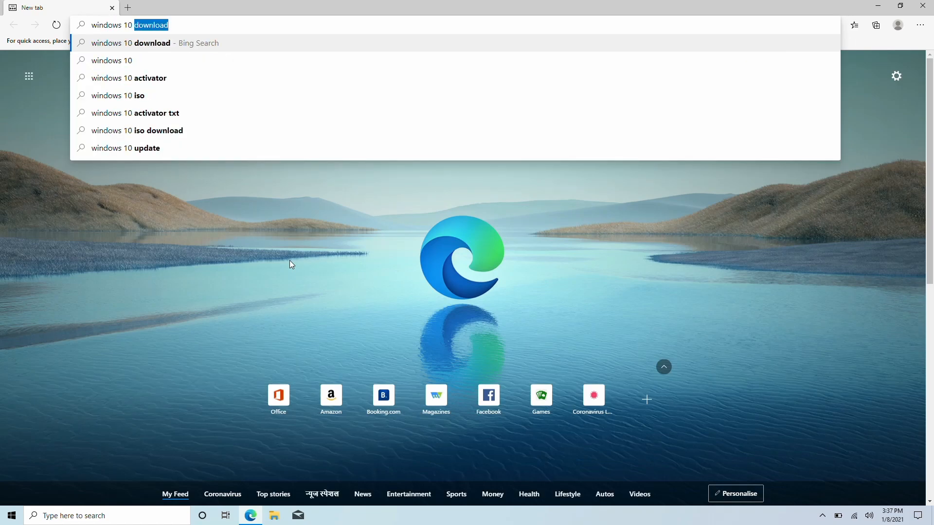
left_click(116, 96)
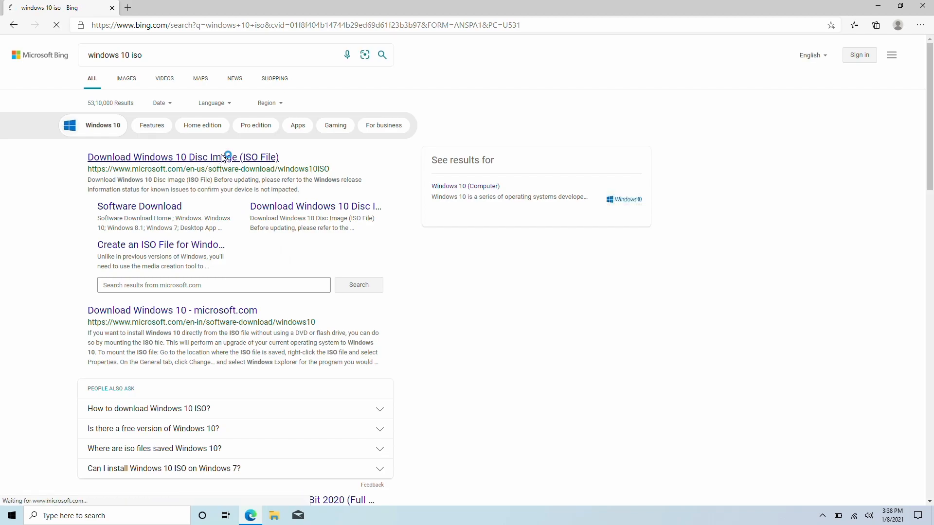
Open Microsoft's Windows 10 download result and bring up developer tools to emulate another device
left_click(189, 157)
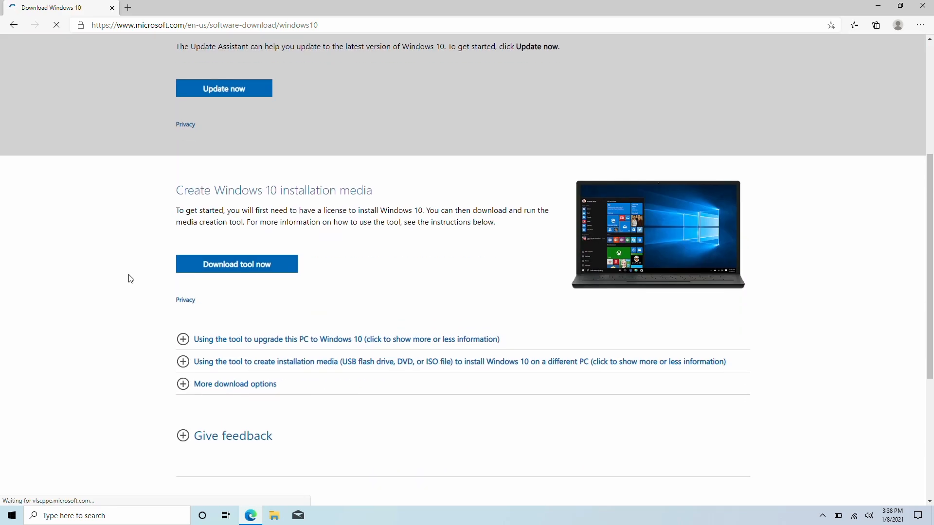
right_click(131, 278)
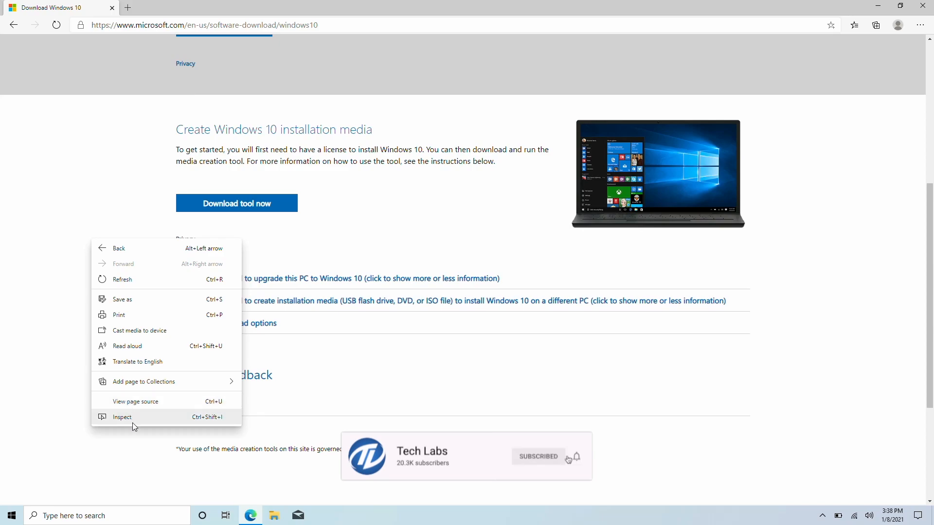
left_click(122, 416)
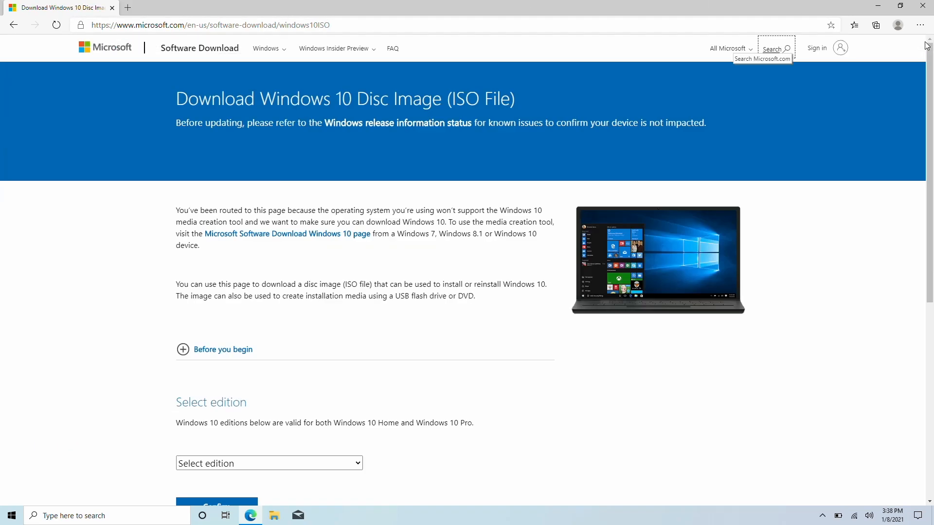
Choose the Windows 10 edition and English International language, confirming each to reveal download links
scroll("down", 3)
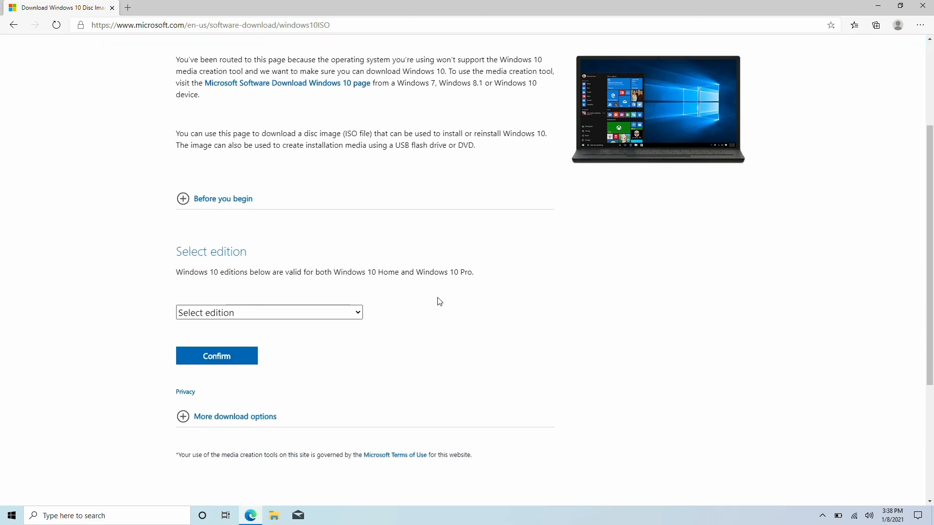
left_click(269, 312)
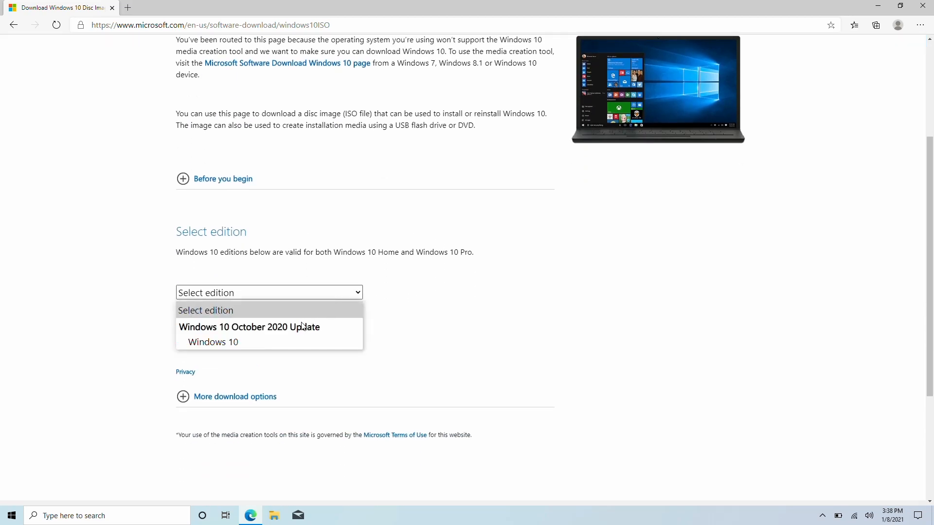
left_click(212, 342)
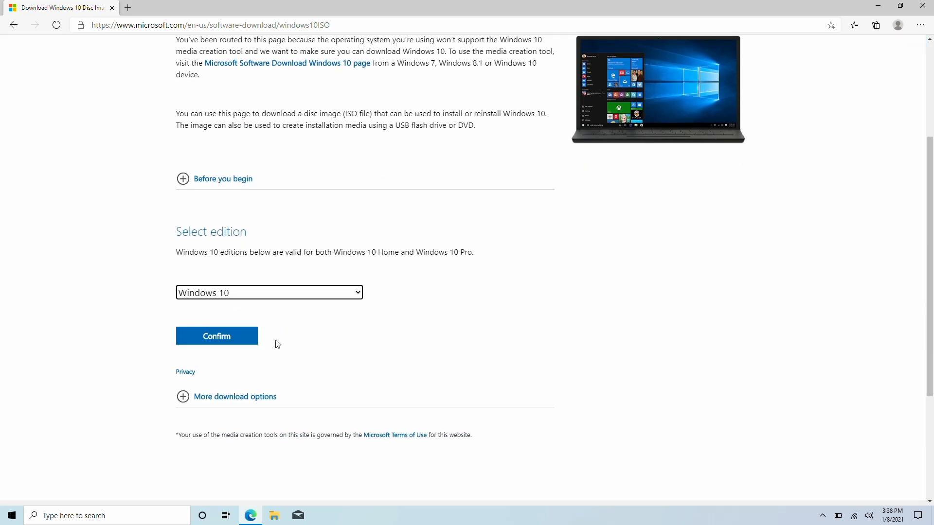
left_click(216, 336)
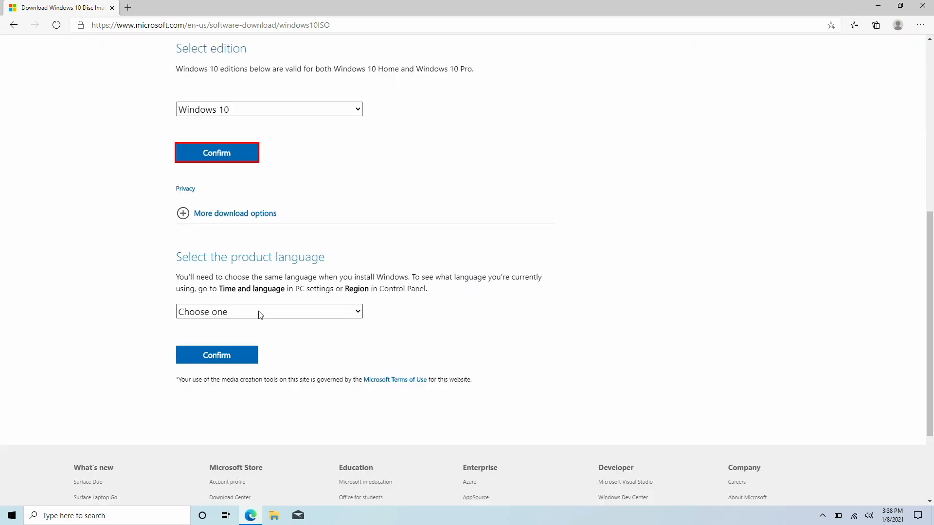
left_click(269, 312)
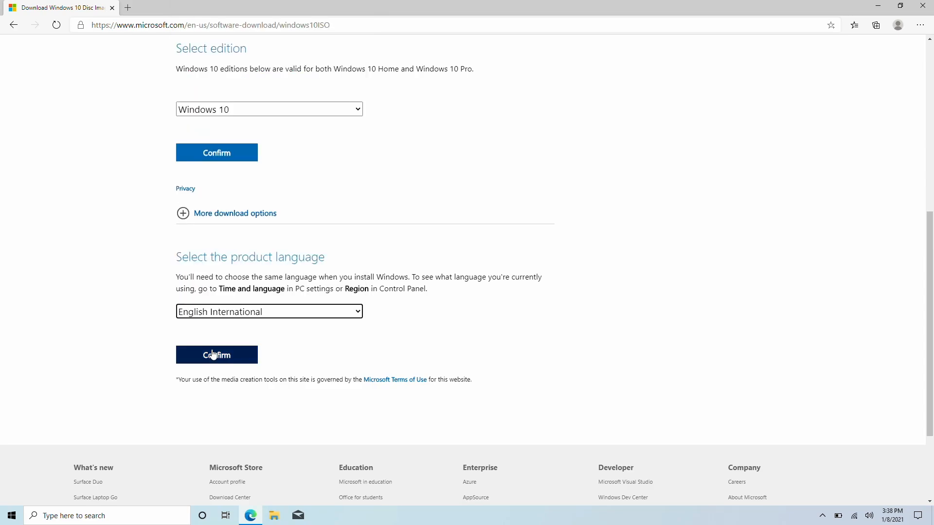
left_click(216, 354)
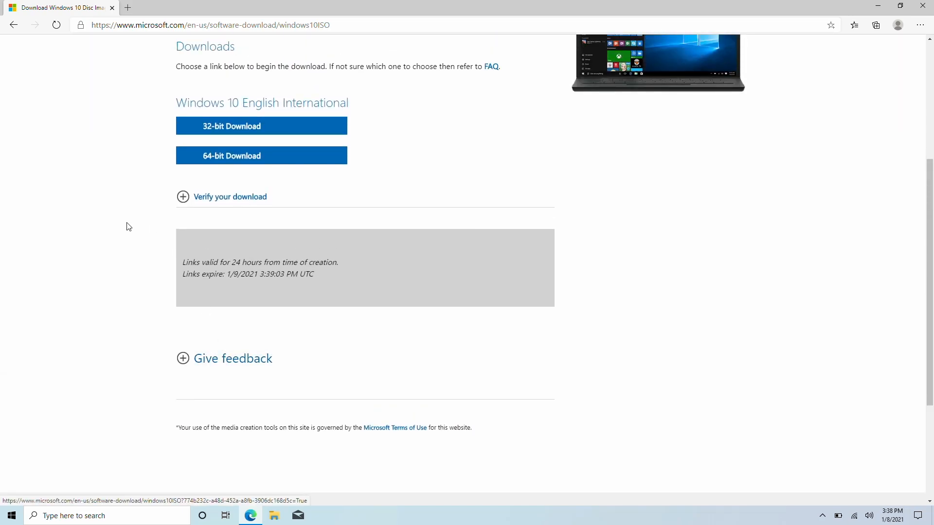
Start the 64-bit ISO download, cancel it from the download's menu, and close Edge
scroll("up", 3)
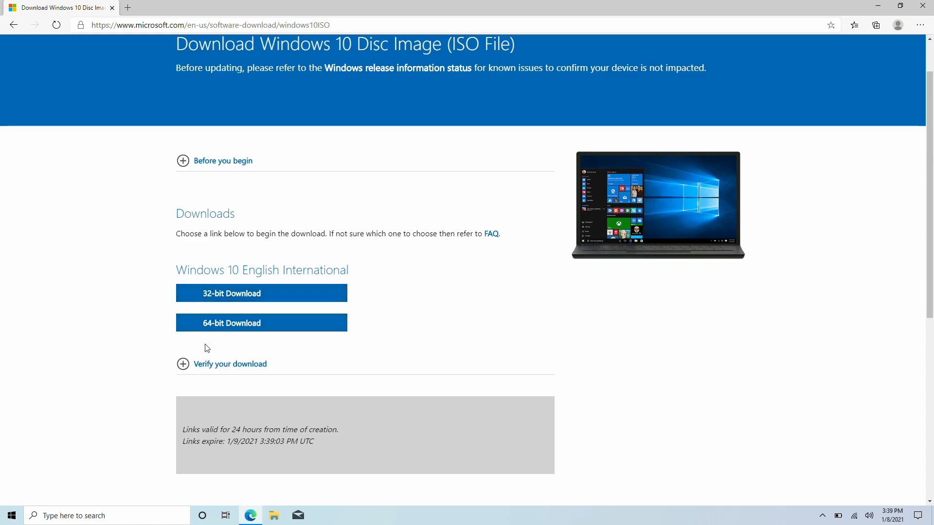
mouse_move(229, 331)
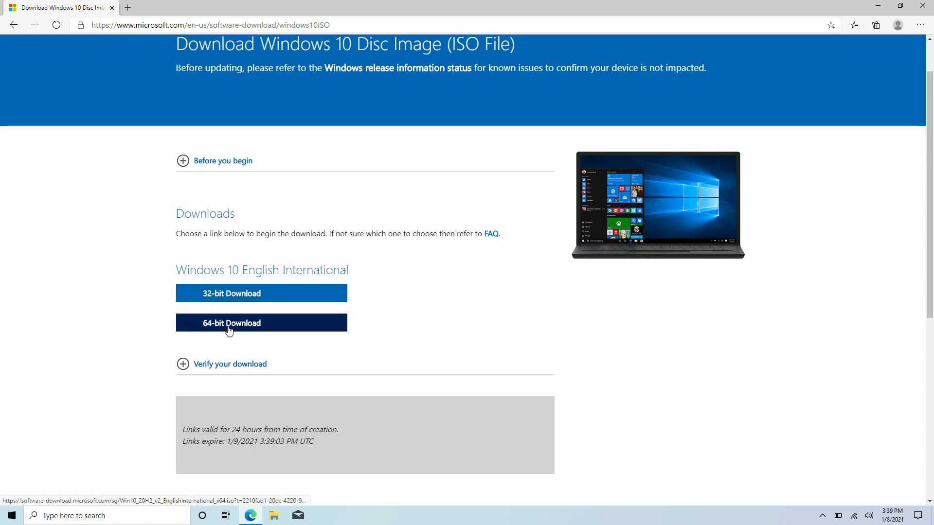
left_click(232, 323)
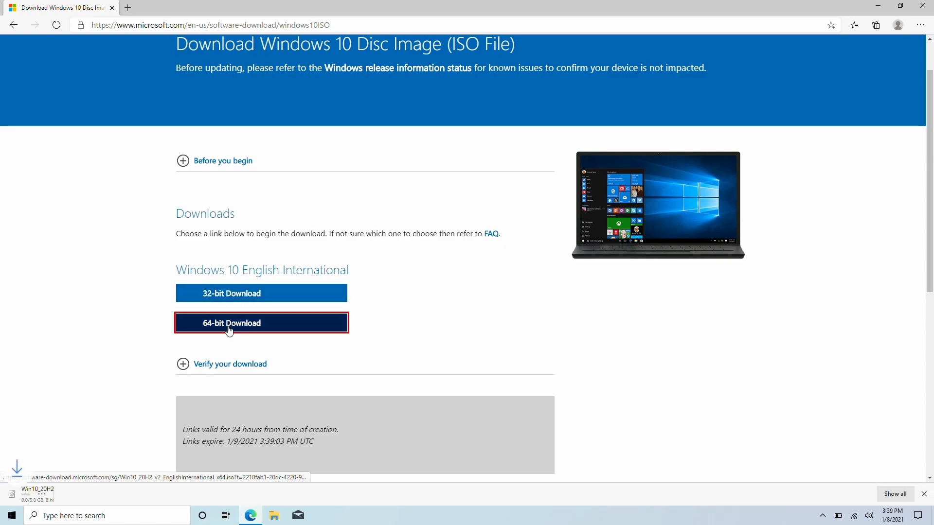
left_click(232, 323)
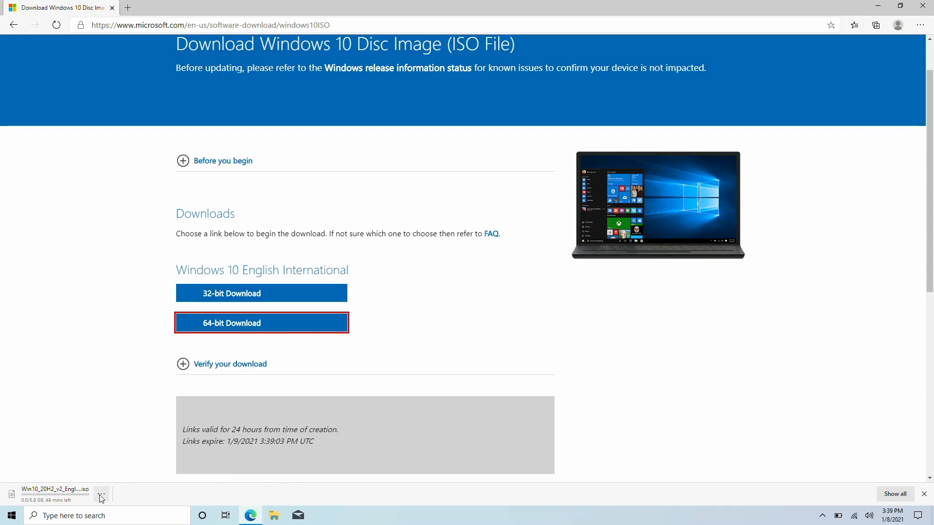
left_click(100, 495)
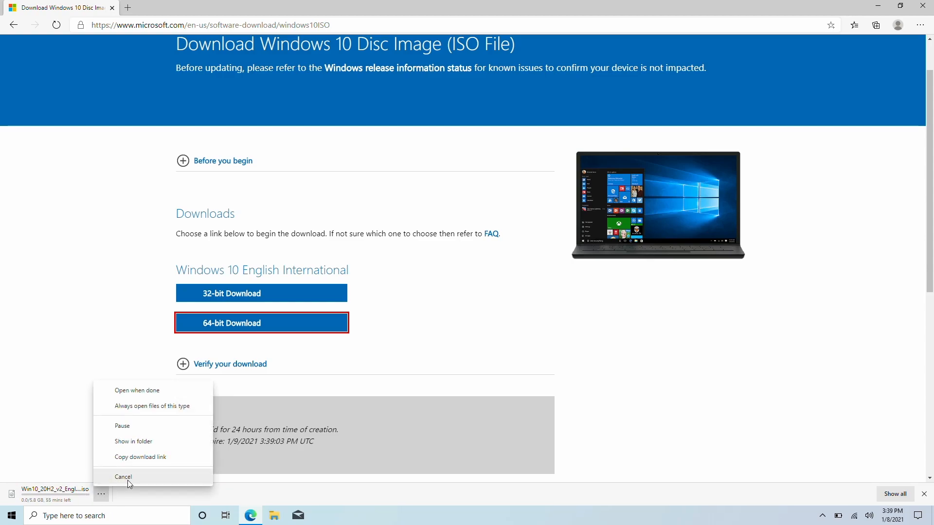
left_click(125, 477)
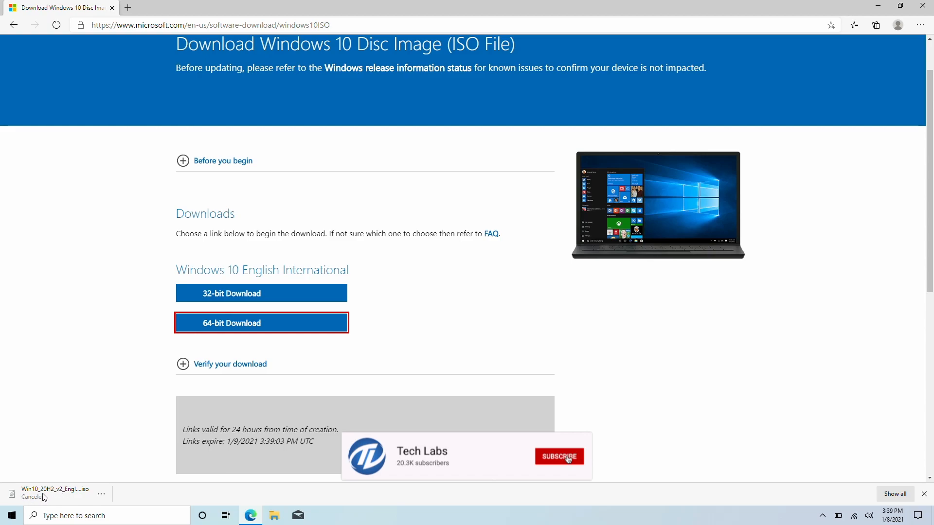
left_click(560, 457)
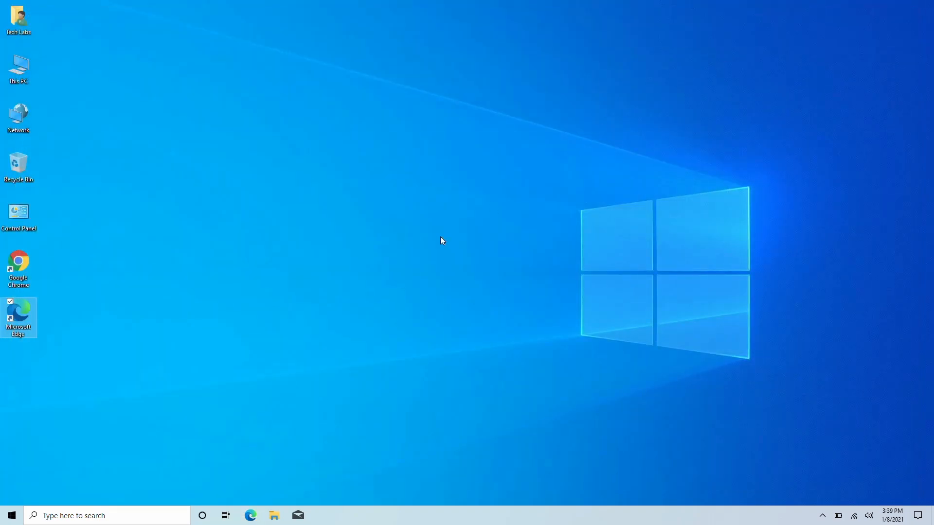
Launch Google Chrome and run a web search for 'windows 10' to reach Microsoft's download page
left_click(18, 266)
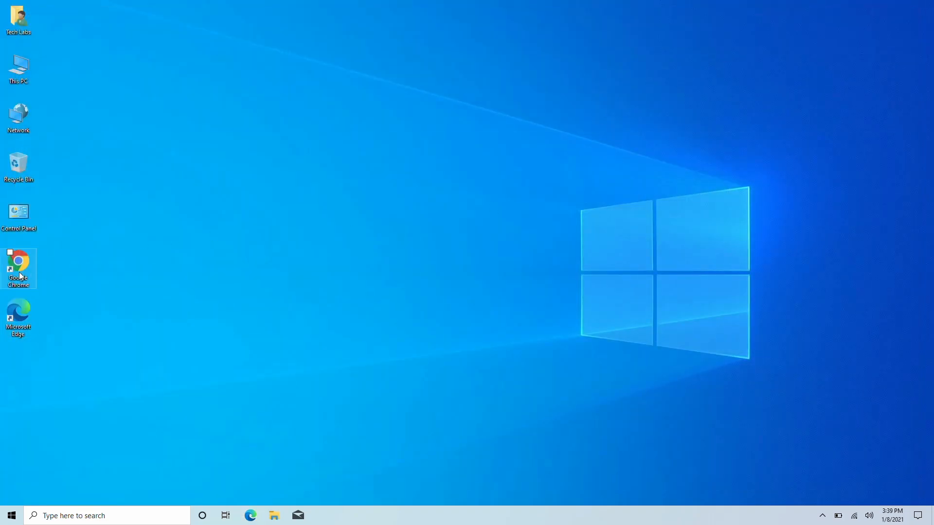
double_click(19, 261)
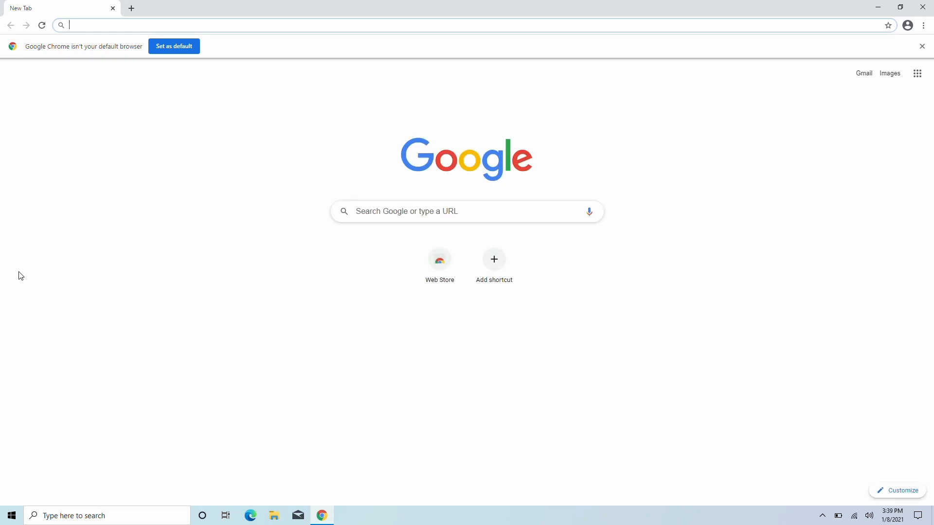
type("windows 10")
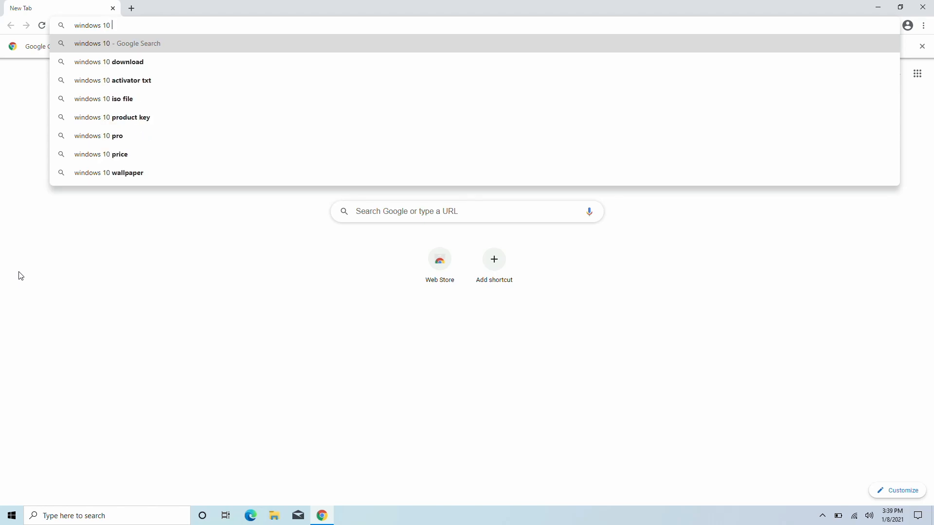
left_click(103, 100)
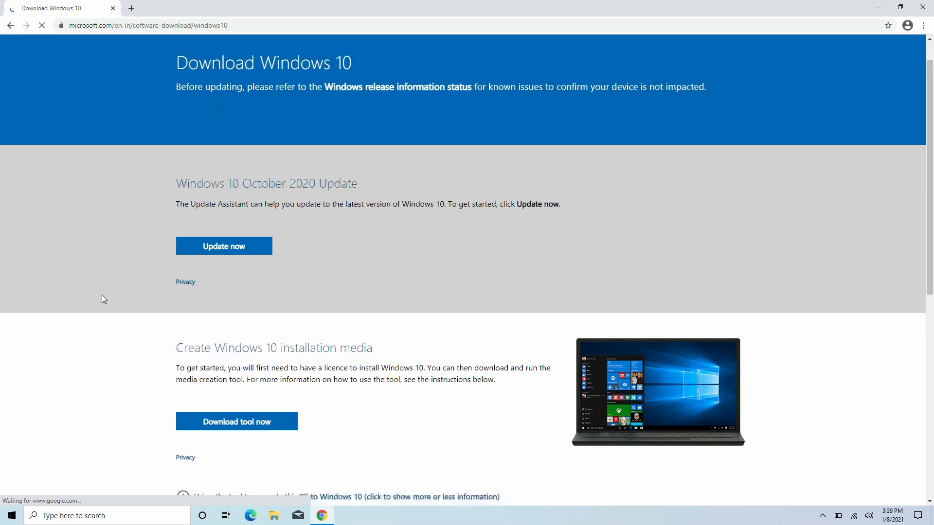
Use Inspect with device emulation and reload so the Disc Image (ISO File) page appears, then close DevTools
scroll("down", 3)
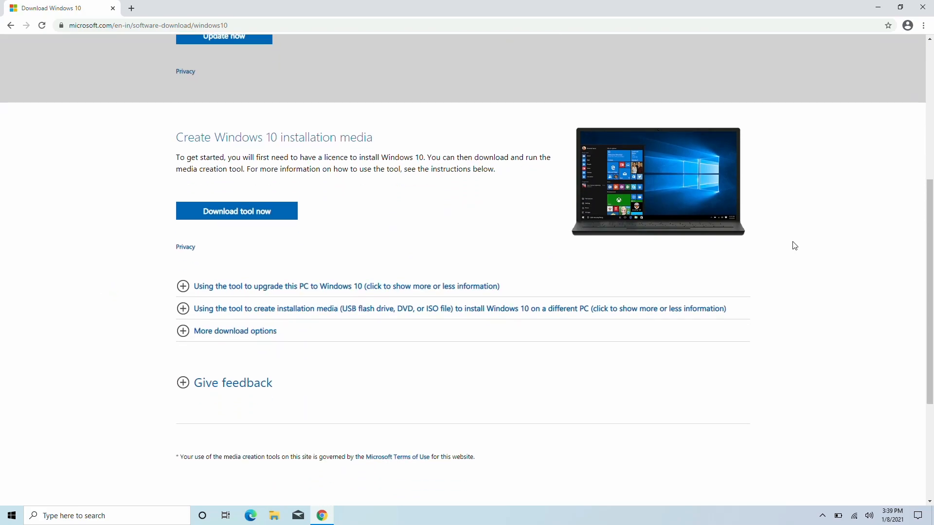
right_click(795, 246)
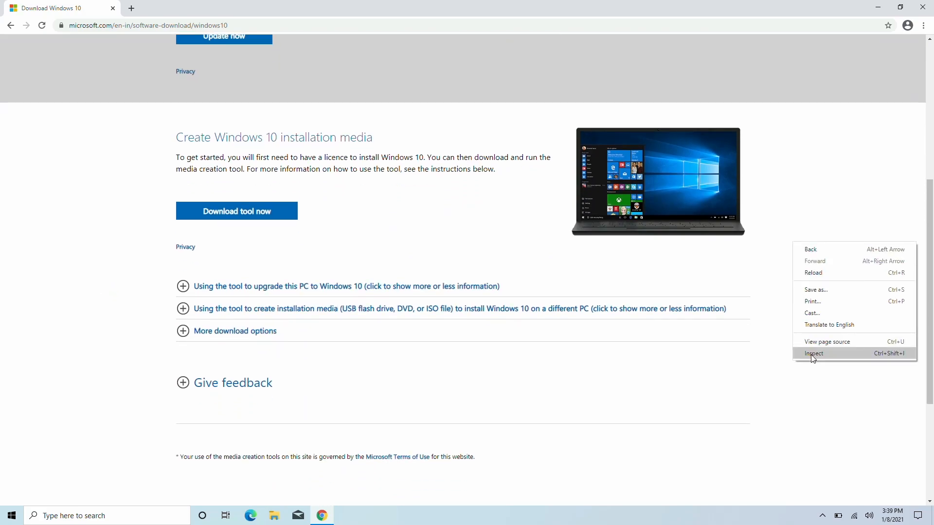
left_click(813, 354)
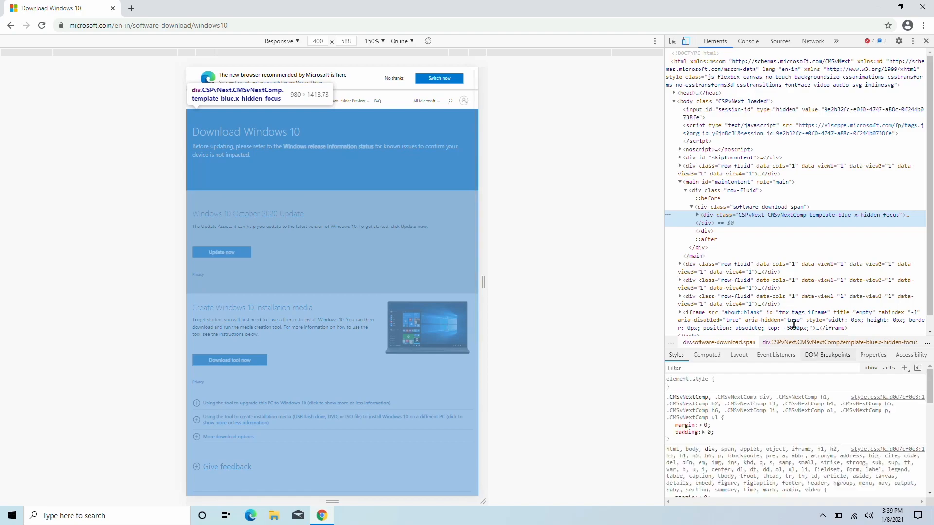
left_click(41, 27)
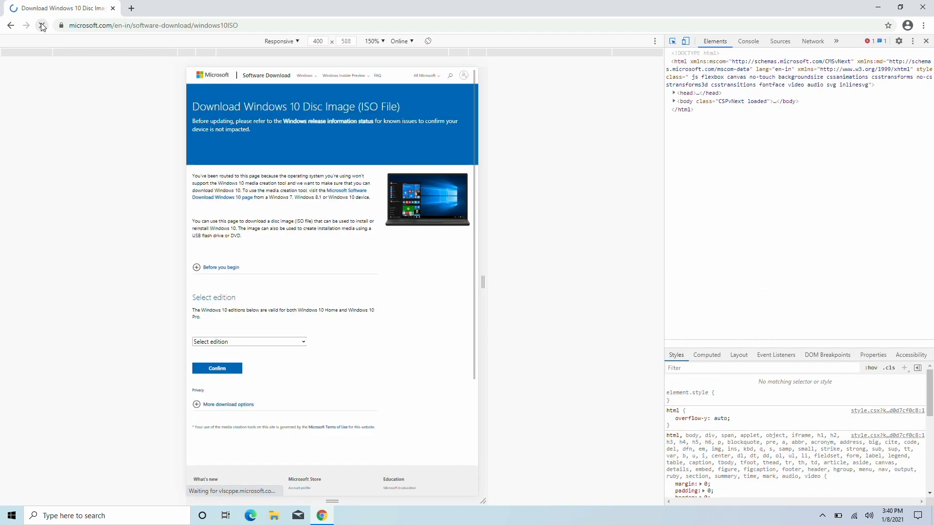
left_click(41, 25)
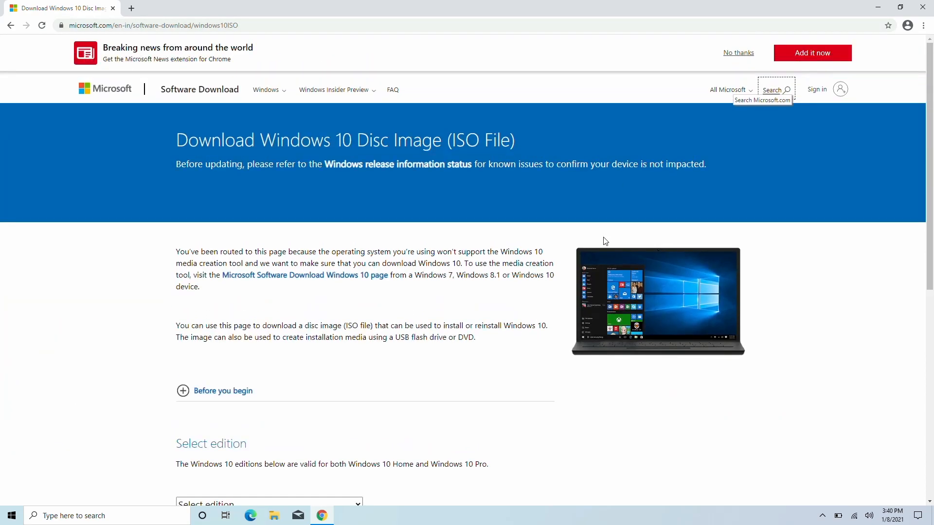
Choose the Windows 10 edition and English International language, confirming each to reveal download links
scroll("down", 3)
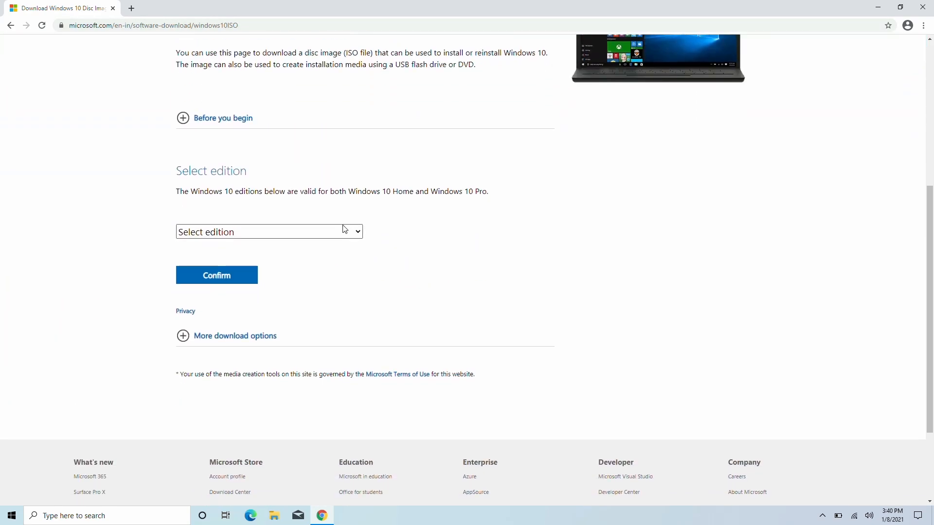
left_click(269, 231)
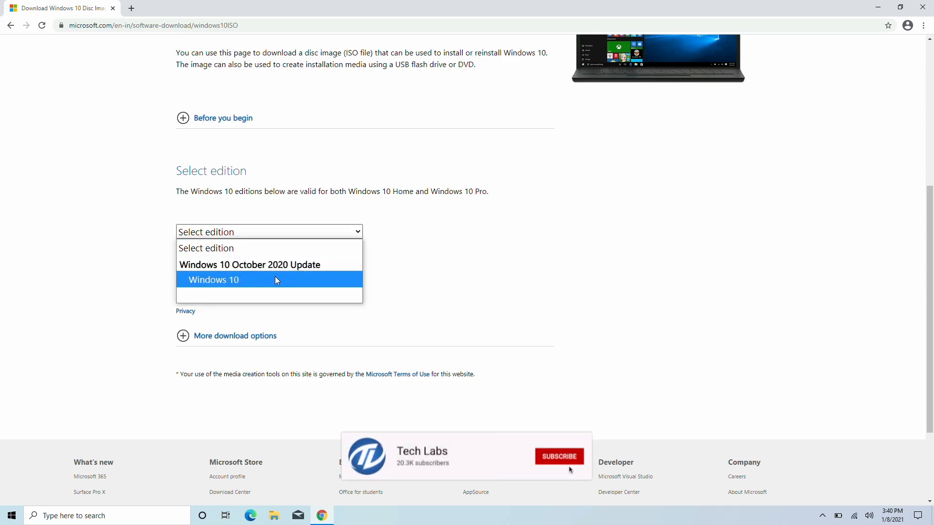
left_click(214, 281)
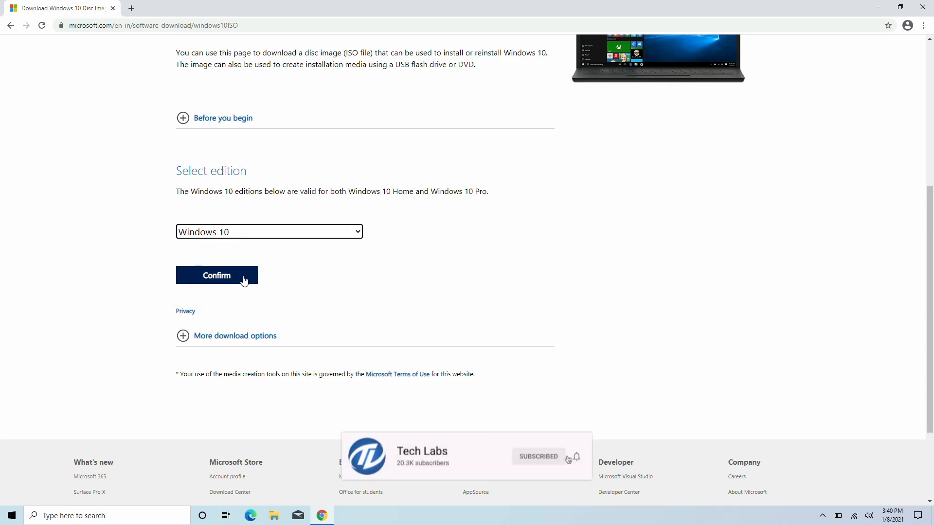
left_click(216, 275)
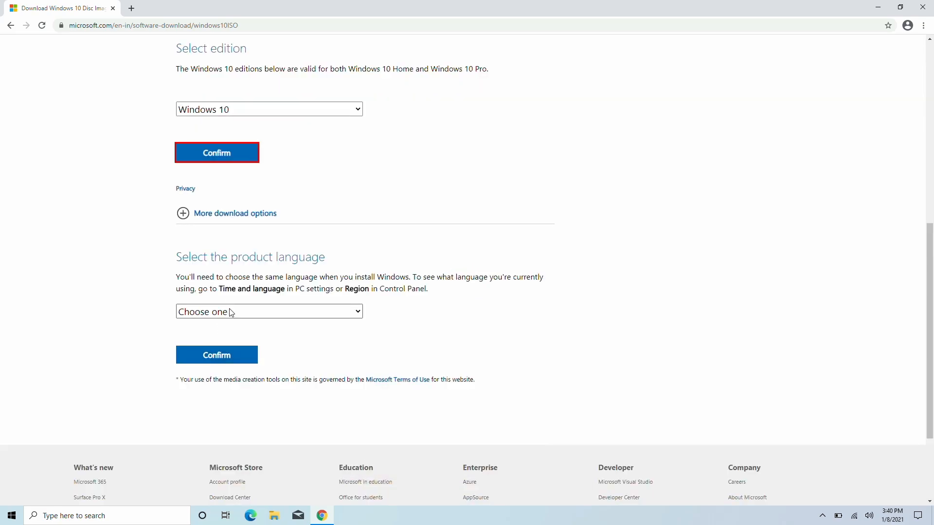
left_click(269, 311)
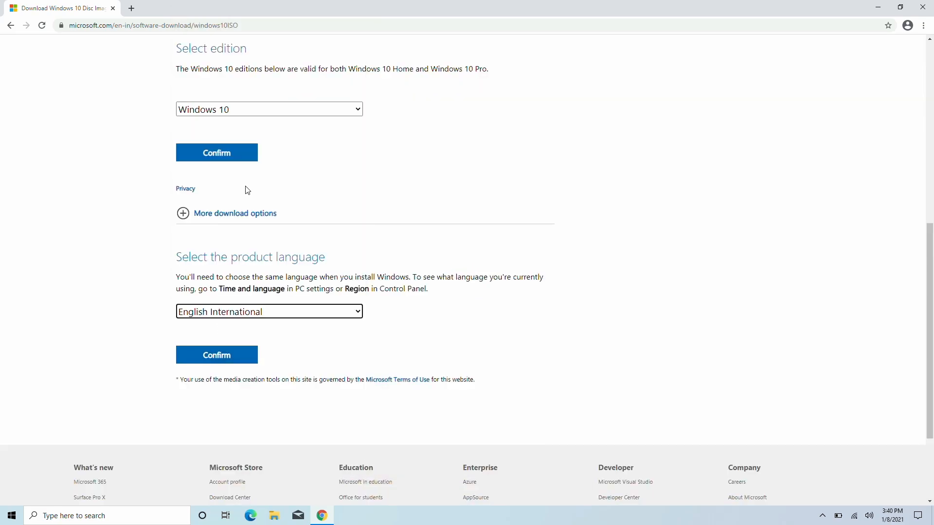
left_click(216, 354)
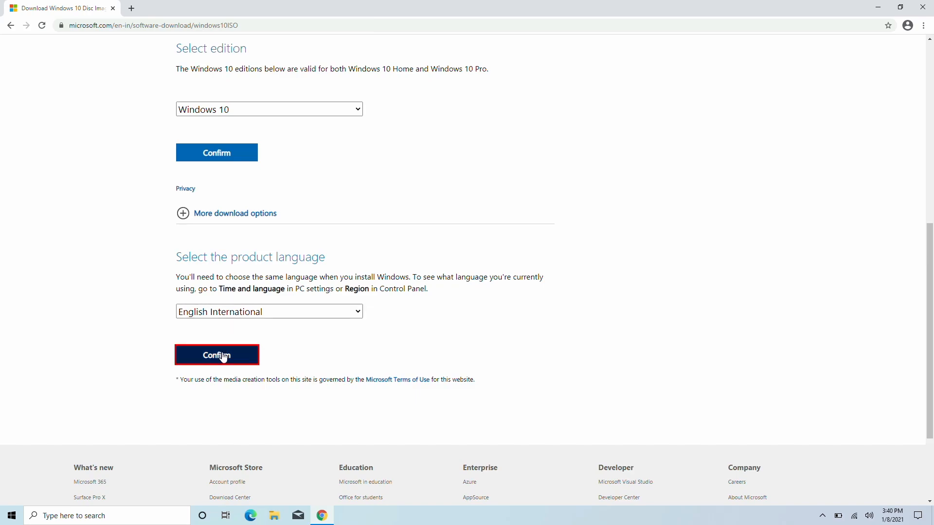
left_click(217, 354)
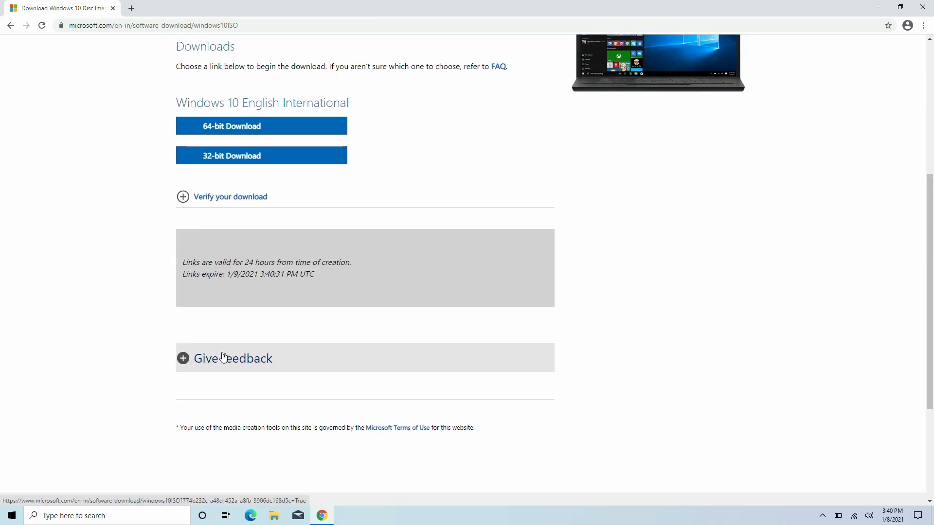
Start the 64-bit ISO download in Chrome, then cancel it from the download bar menu
scroll("up", 3)
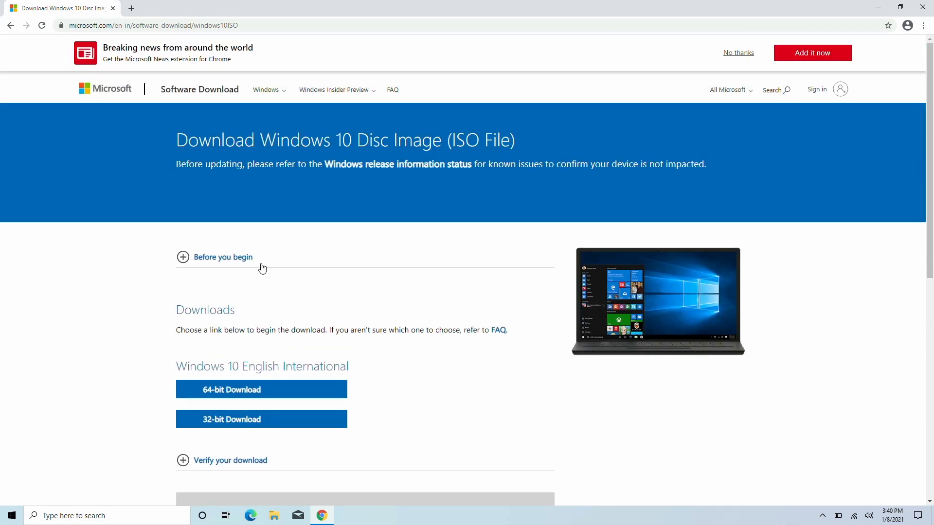
mouse_move(285, 473)
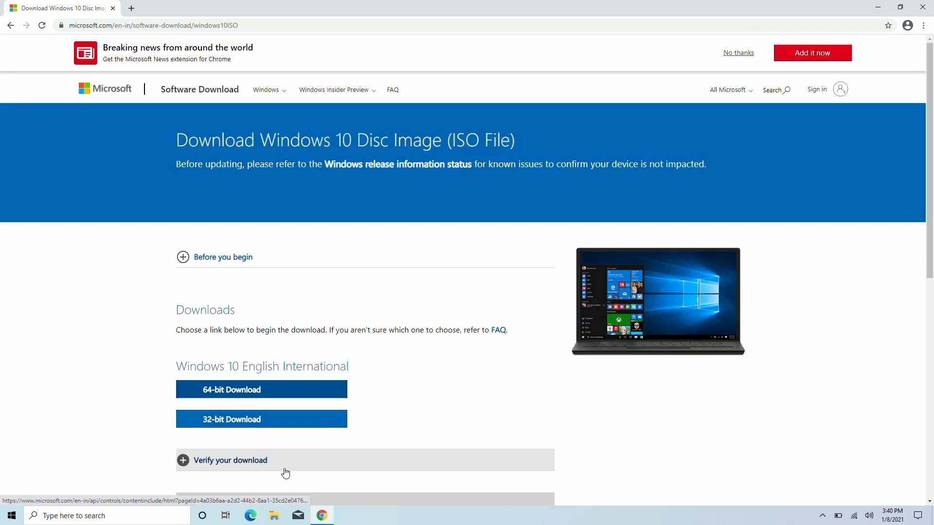
mouse_move(338, 390)
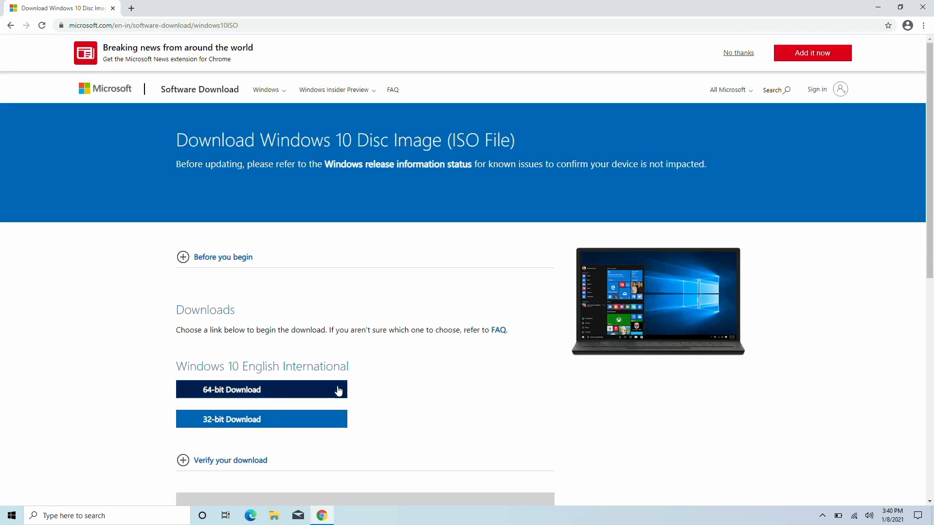
left_click(262, 389)
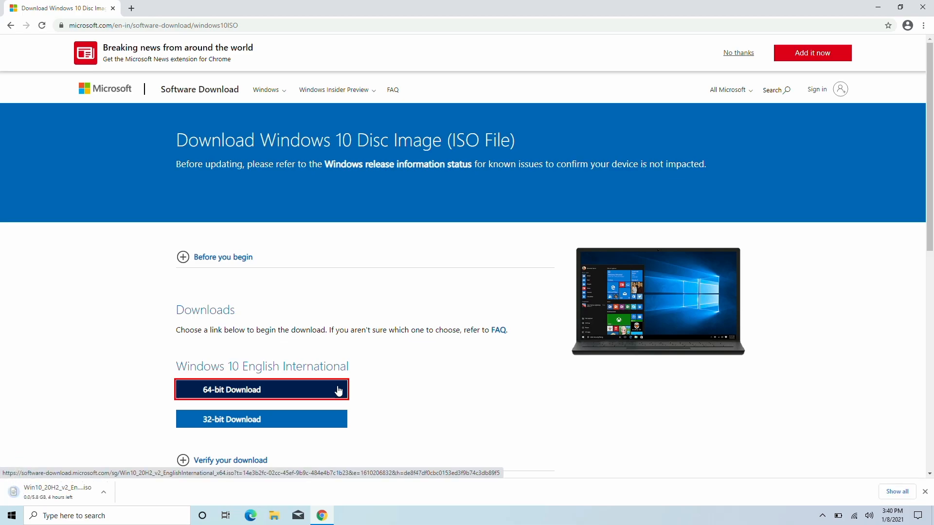
left_click(100, 492)
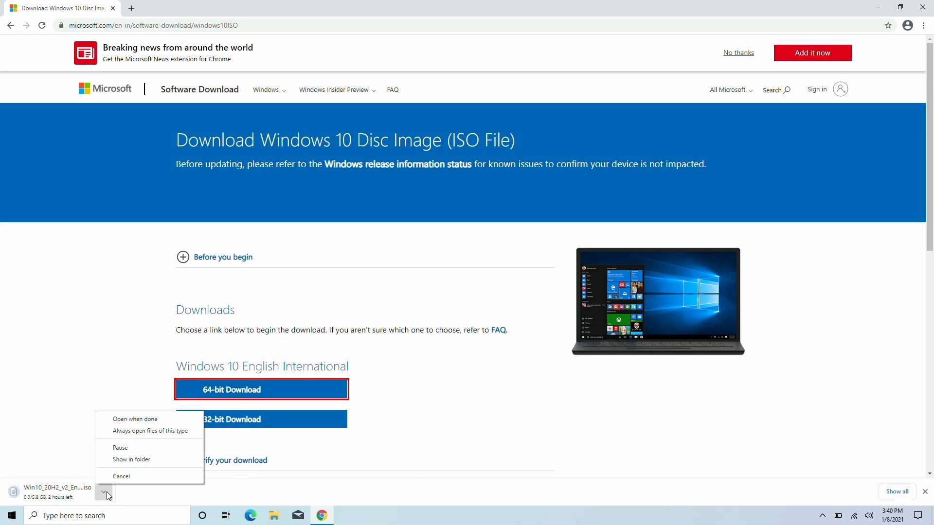
left_click(122, 476)
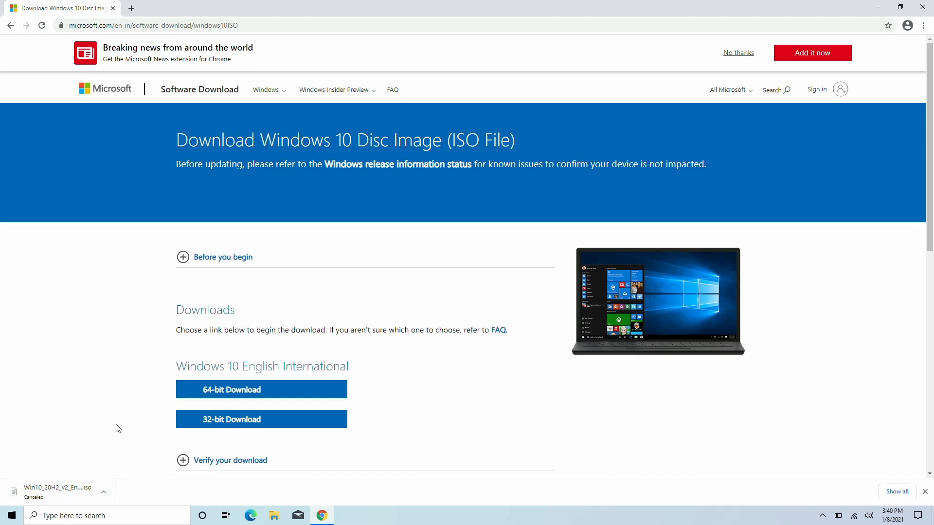
mouse_move(541, 206)
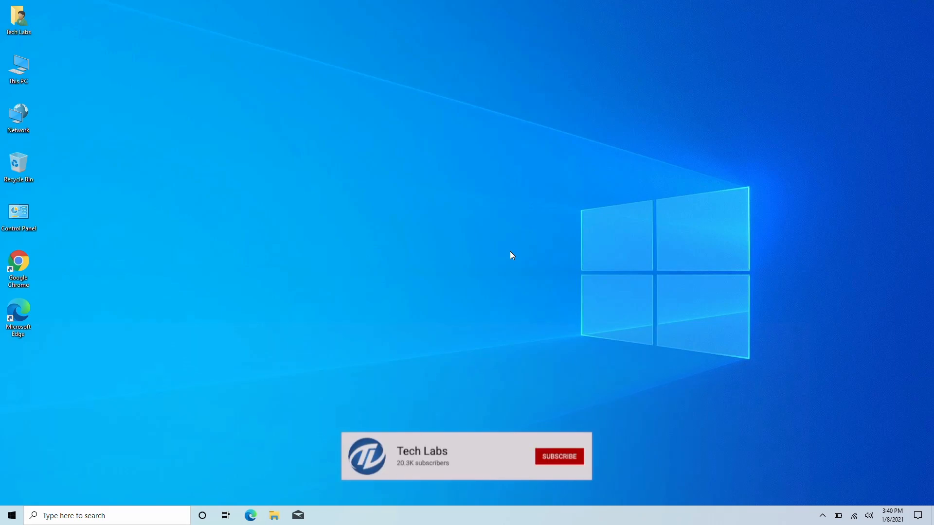
Close the Chrome window to return to the Windows desktop
left_click(560, 456)
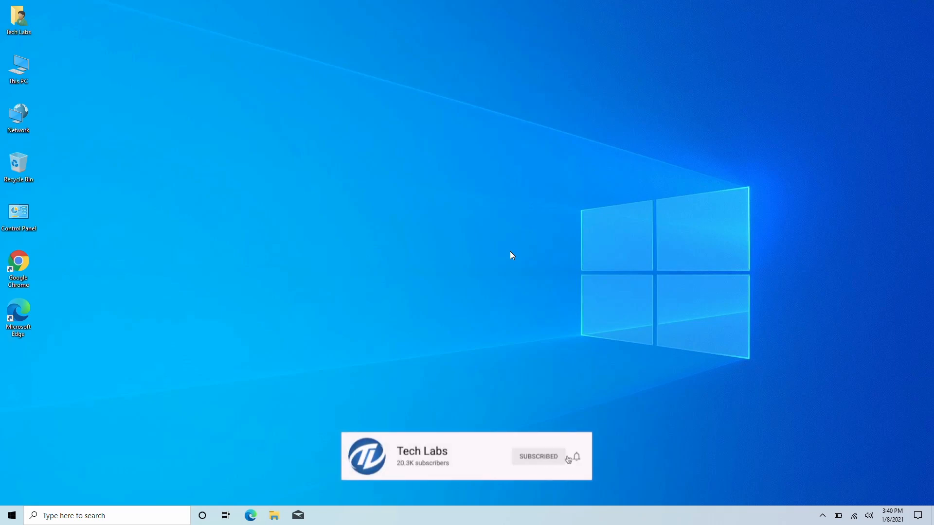